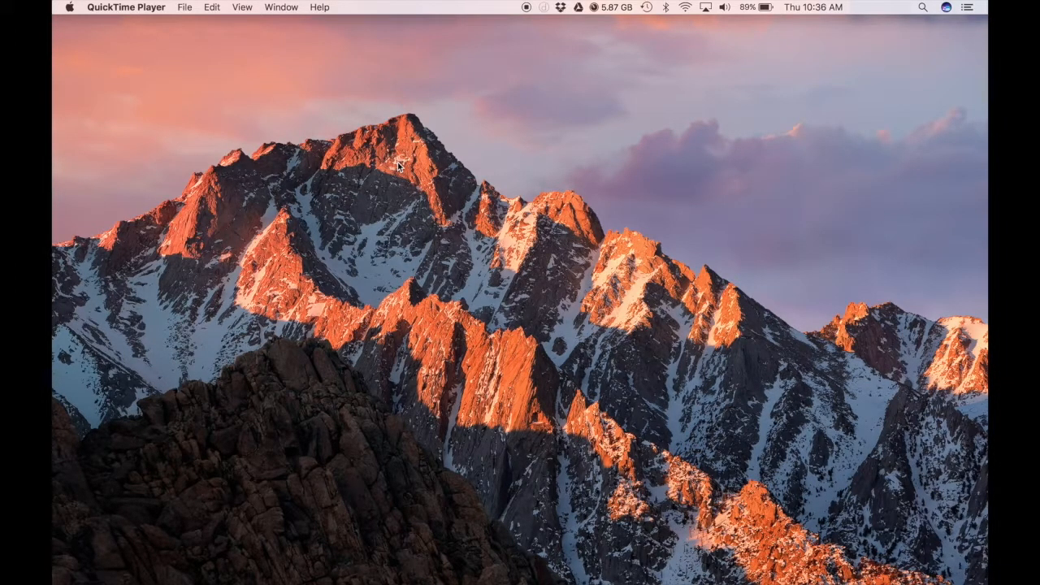
mouse_move(367, 227)
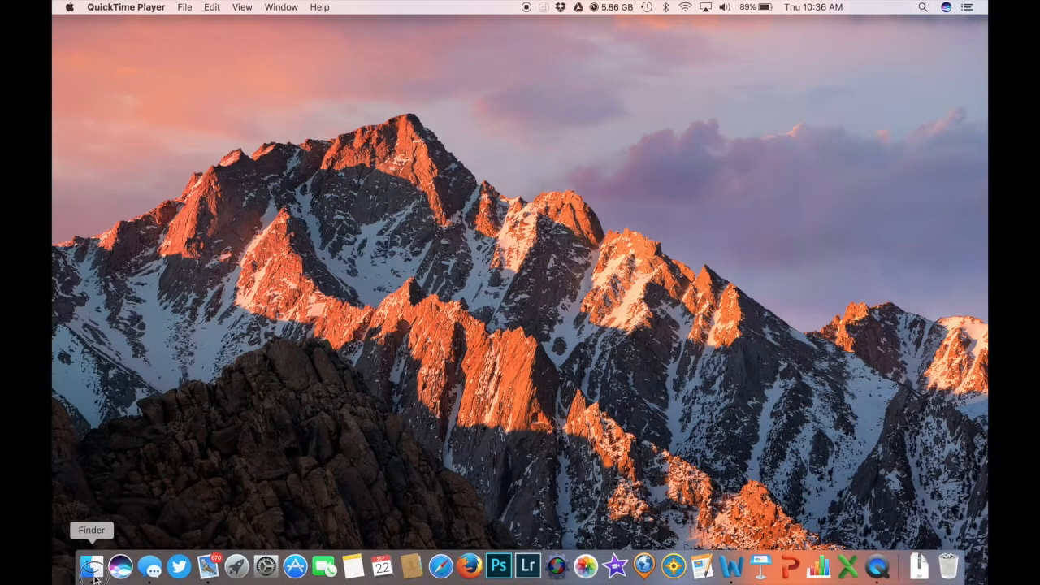
- Make a folder named 'Screenshots' in Pictures, then start a new Terminal window
left_click(92, 565)
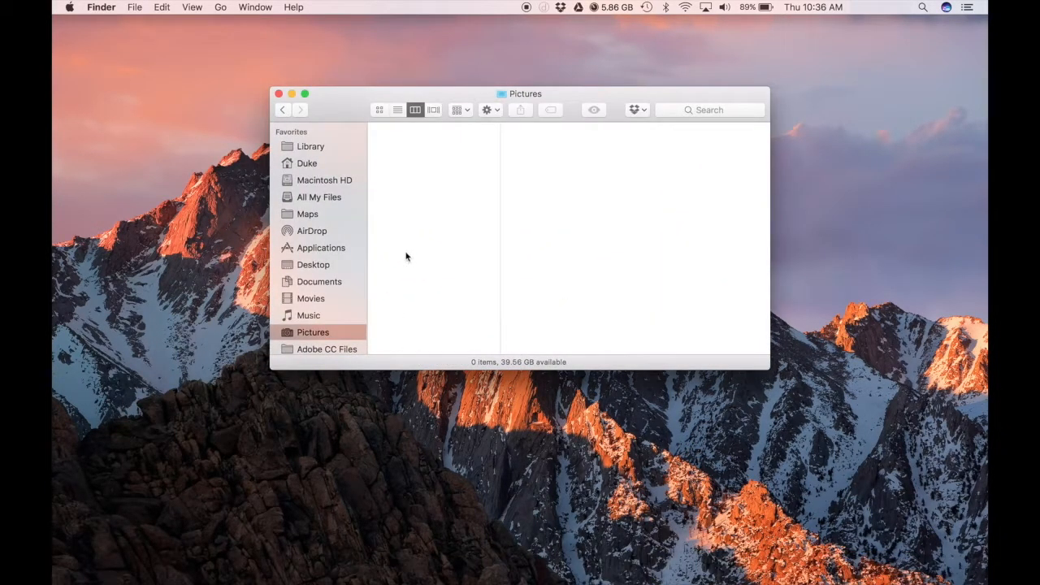
mouse_move(420, 235)
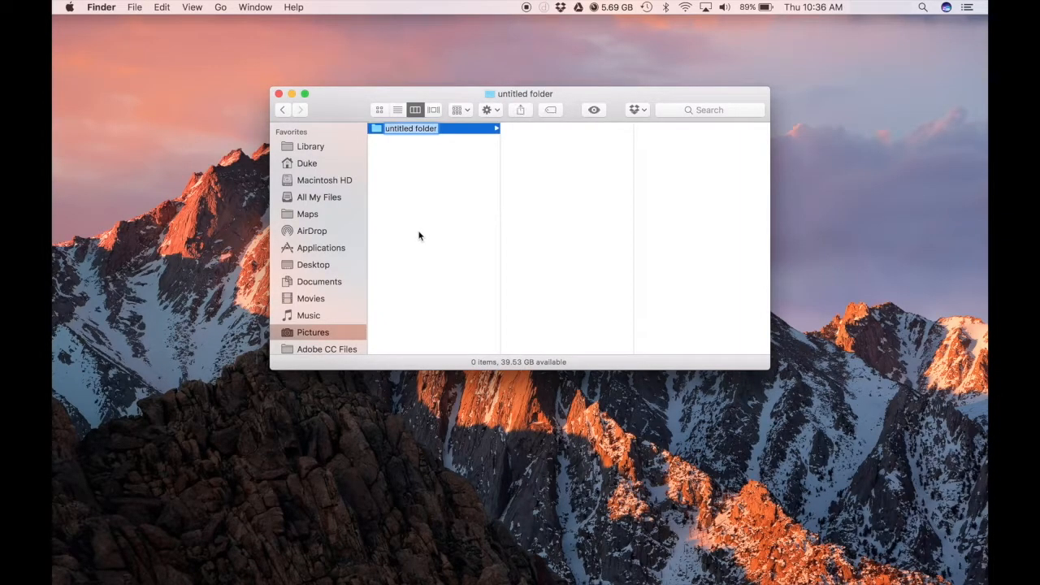
type("Sc")
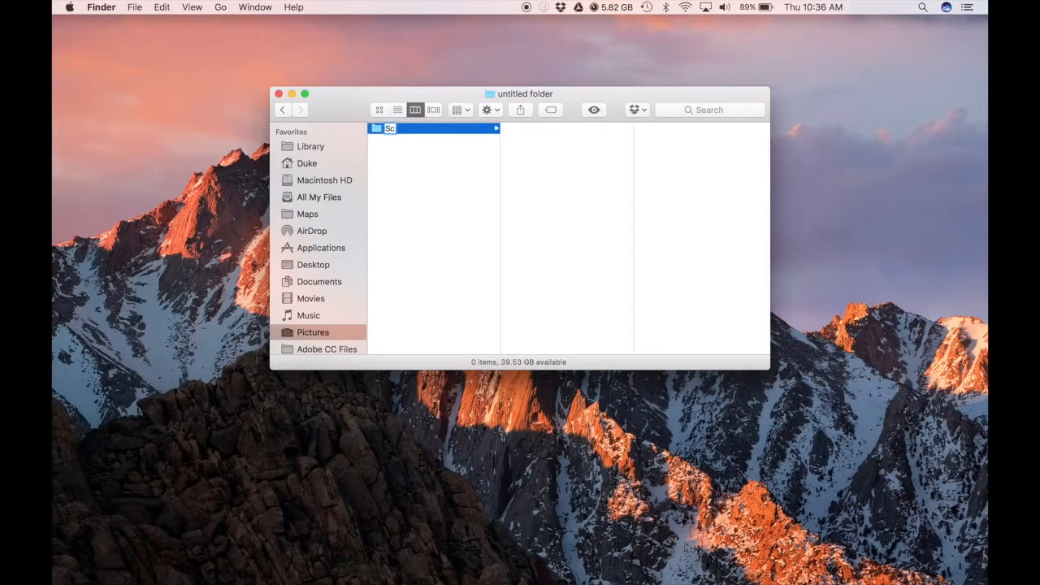
type("Screenshots")
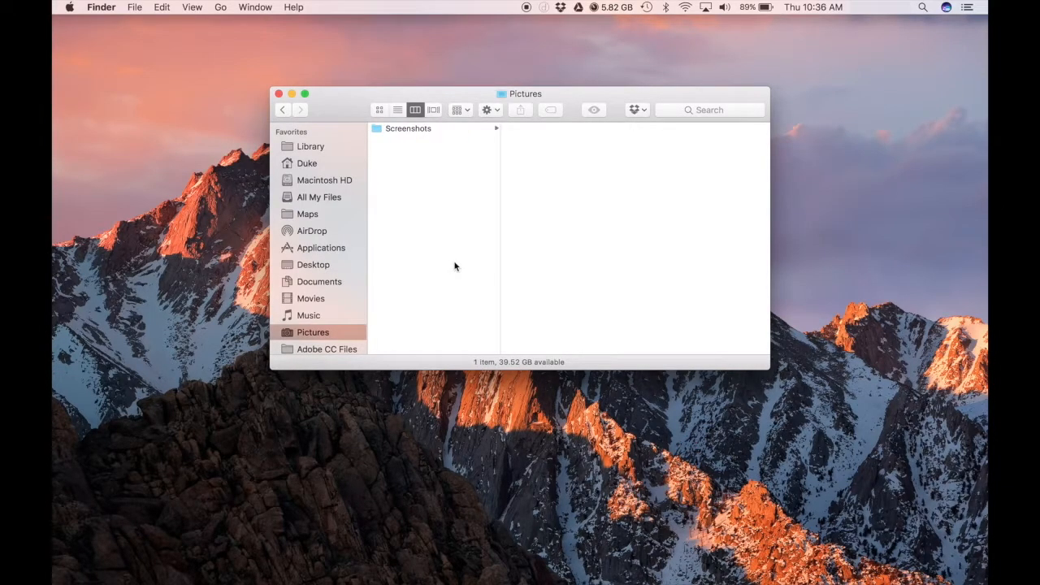
mouse_move(934, 39)
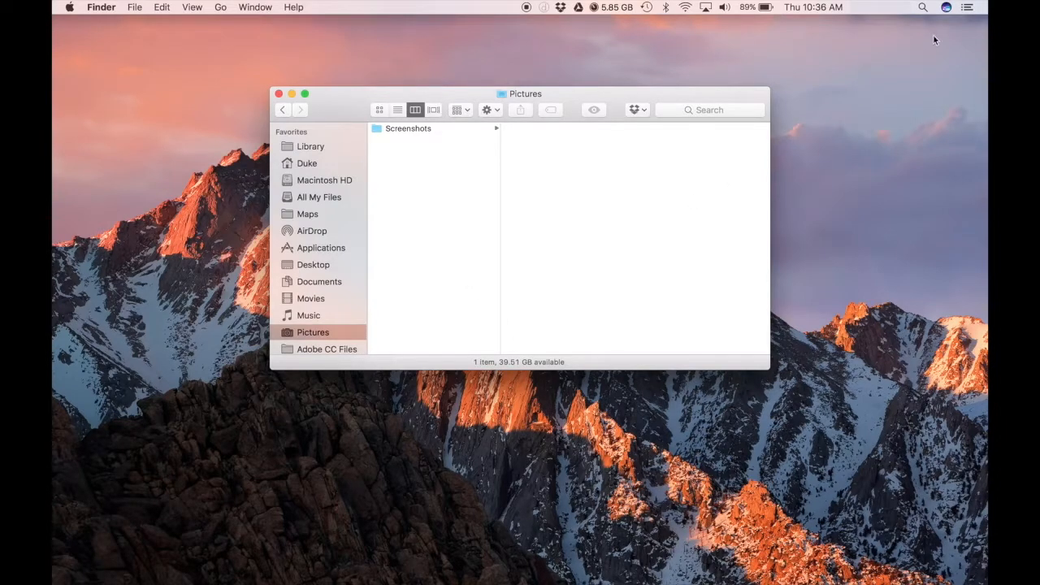
left_click(967, 7)
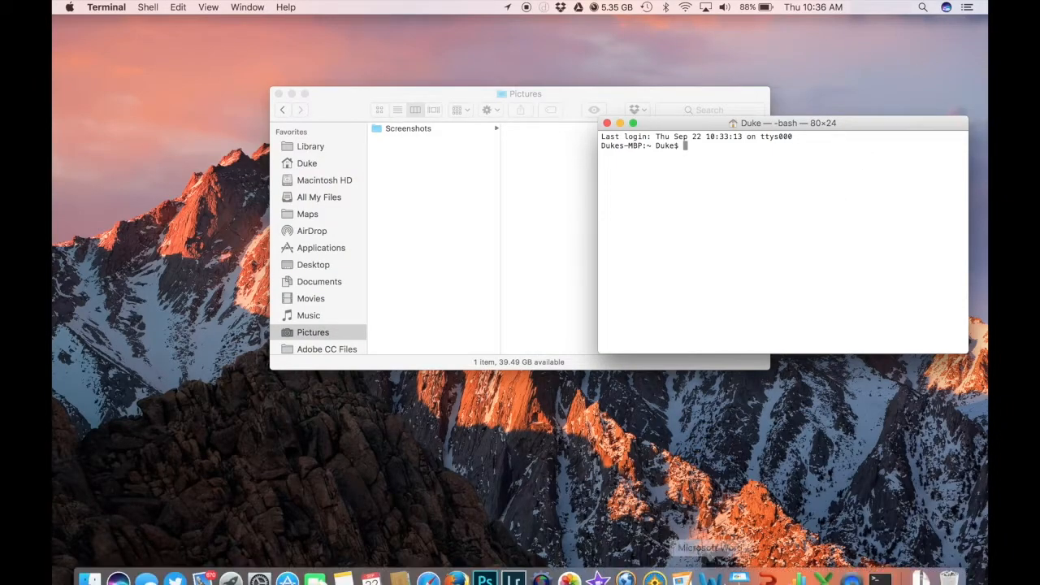
- Bring the Word how-to document forward and zoom out to show the whole page
left_click(709, 567)
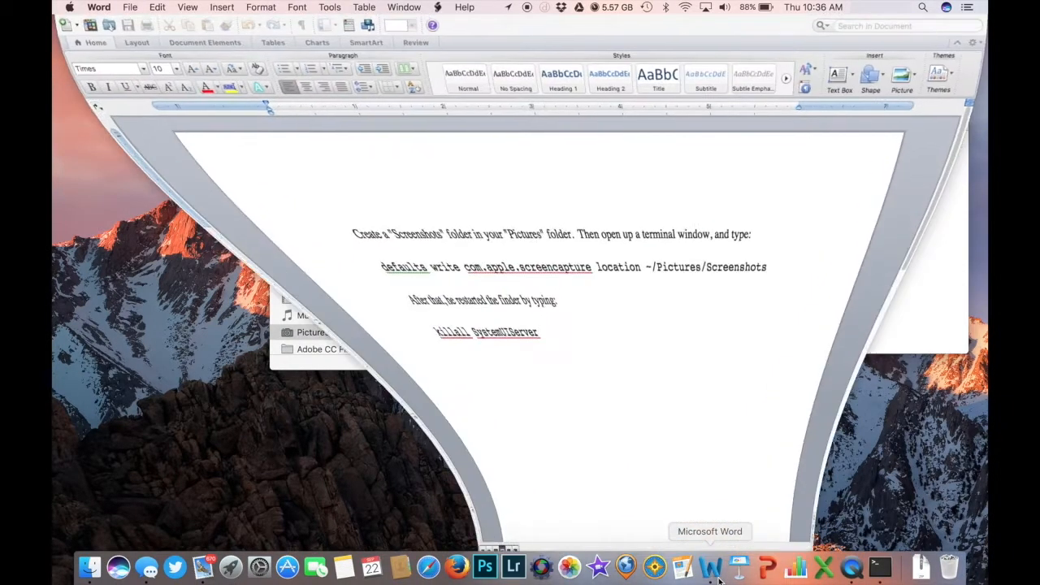
left_click(709, 566)
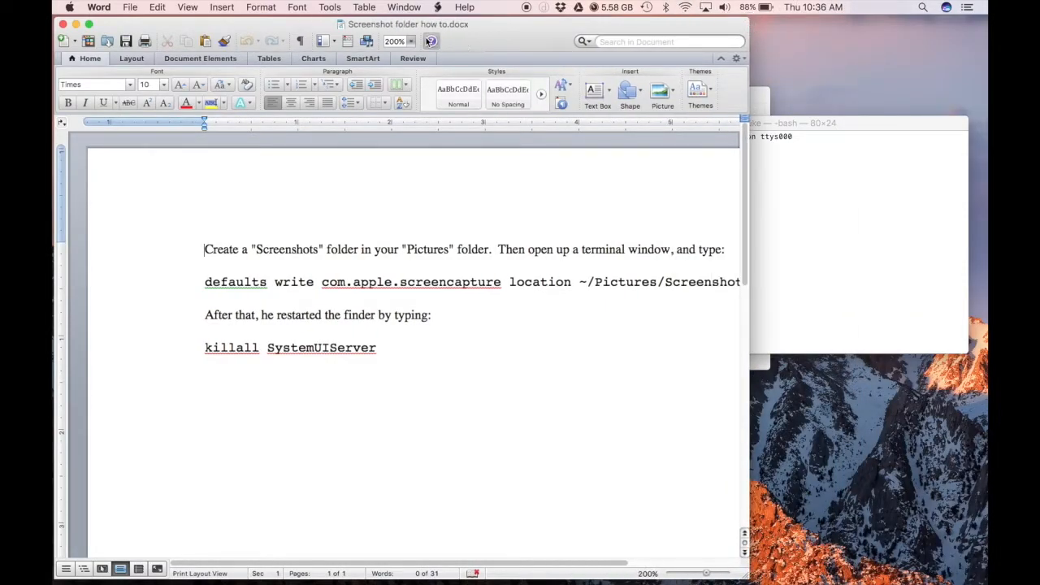
left_click(395, 42)
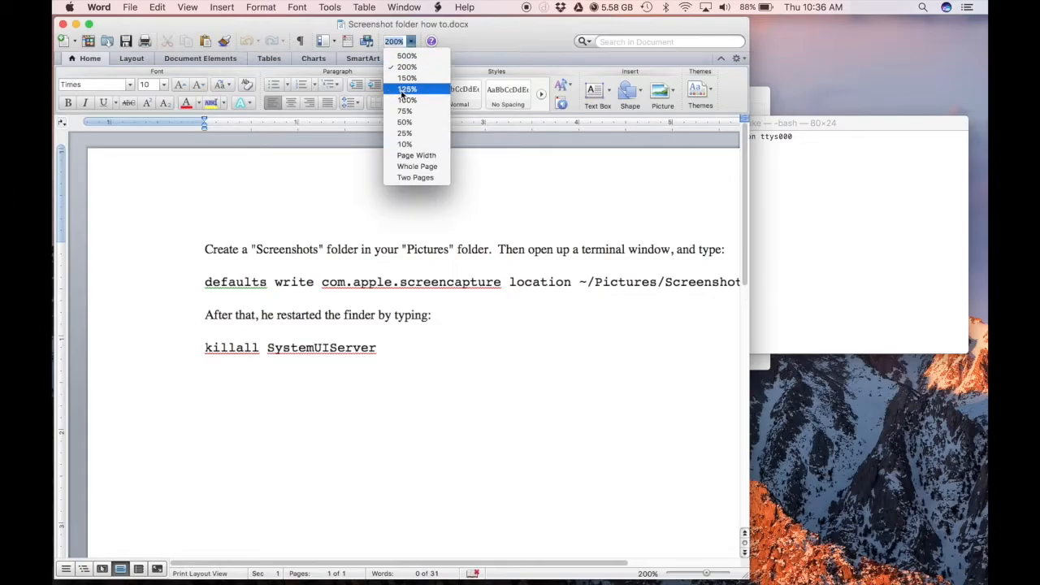
left_click(404, 111)
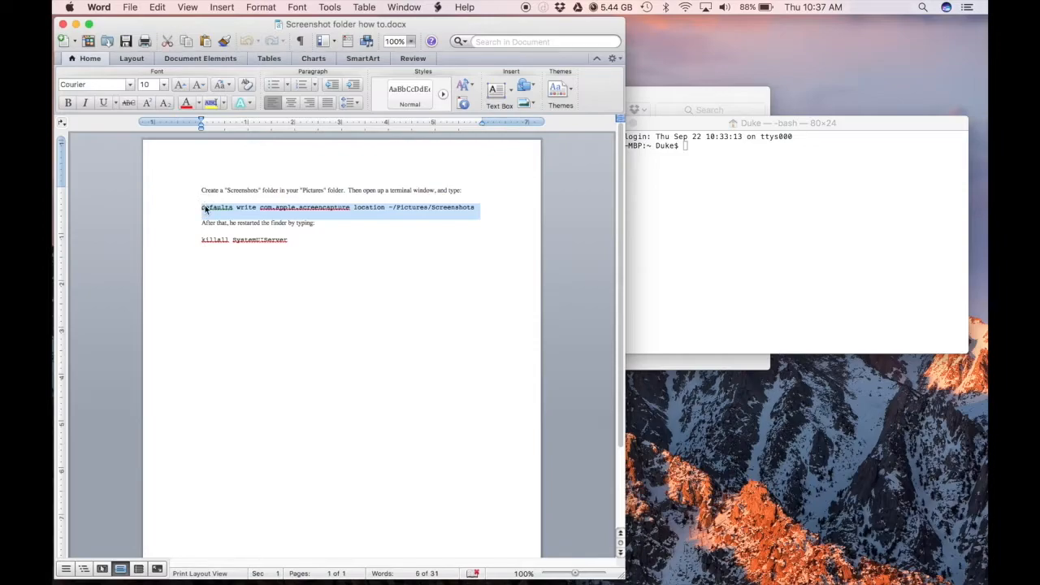
- Run 'defaults write com.apple.screencapture location ~/Pictures/Screenshots', then restart SystemUIServer with killall
left_click(780, 235)
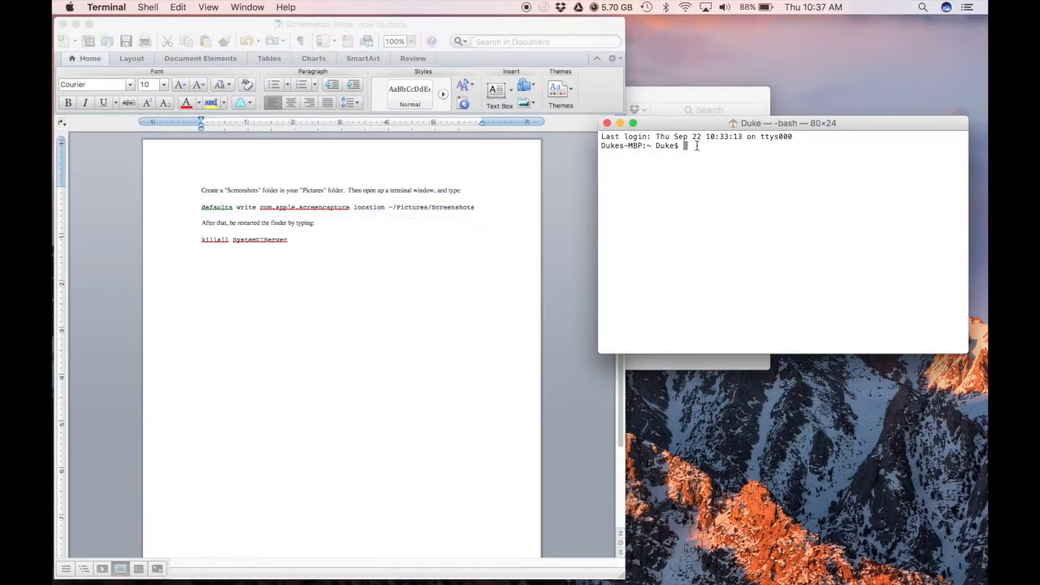
type("defaults write com.apple.screencapture location ~/Pictures/Screenshots")
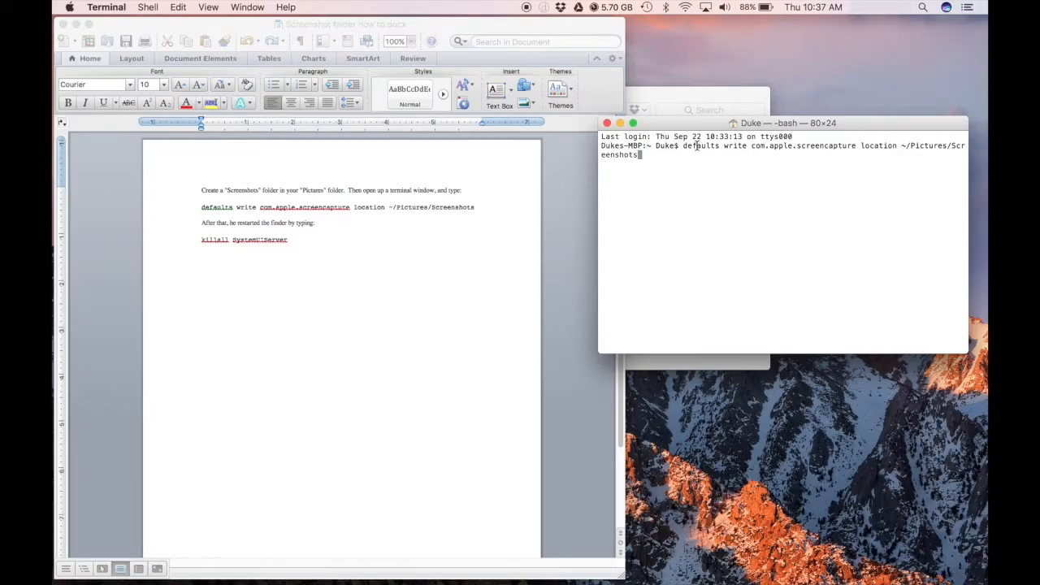
key("Return")
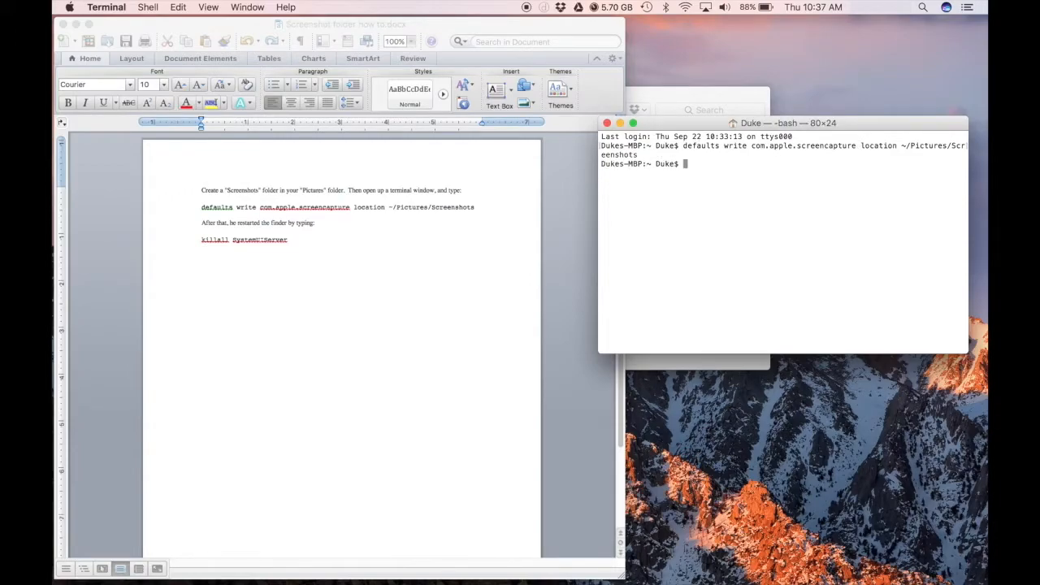
mouse_move(293, 240)
type("killall SystemUIServer")
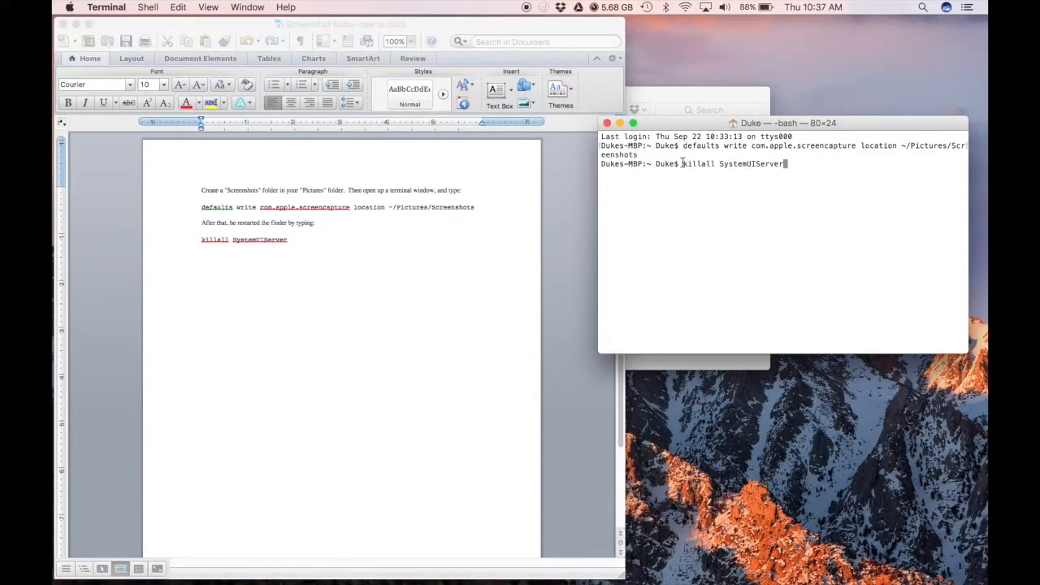
key("Return")
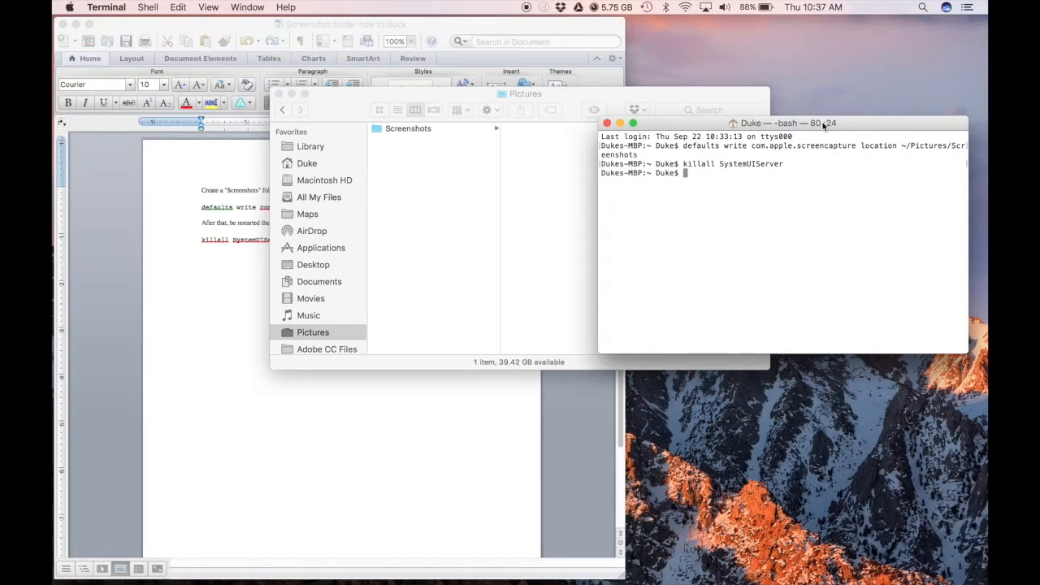
mouse_move(853, 46)
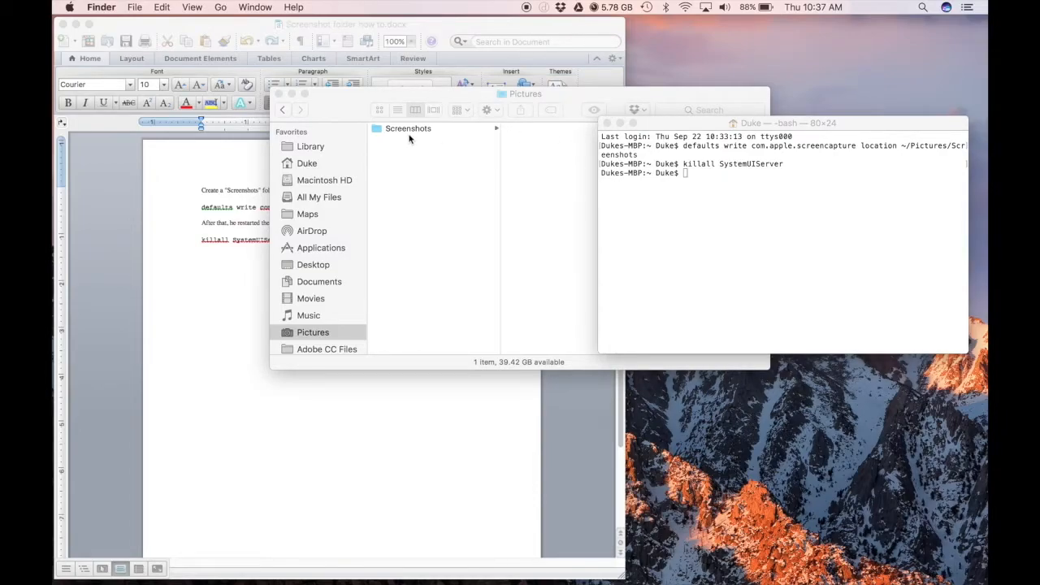
- Check the Screenshots folder for the new capture and confirm Desktop has no items
left_click(408, 129)
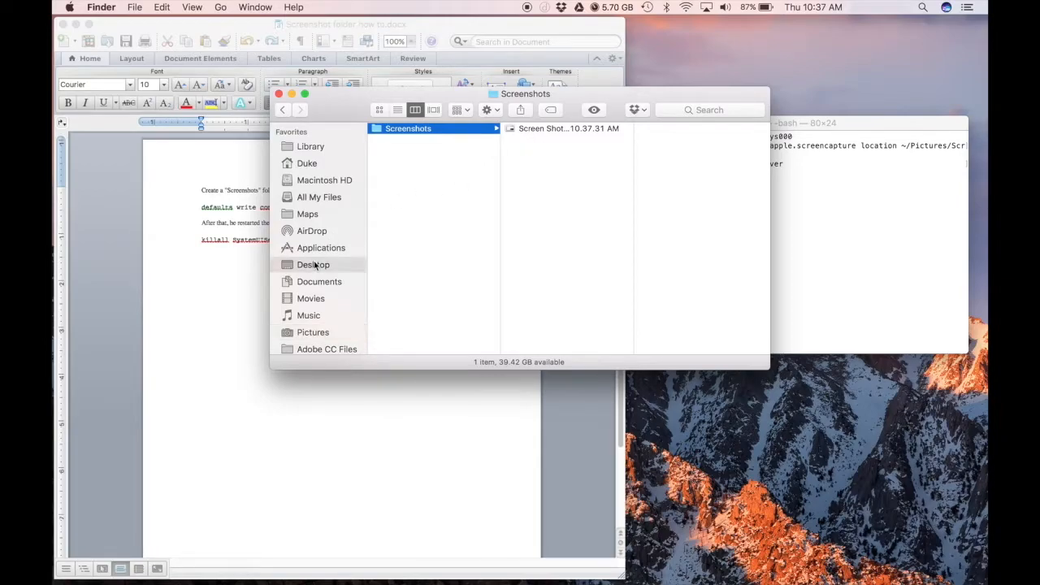
left_click(313, 264)
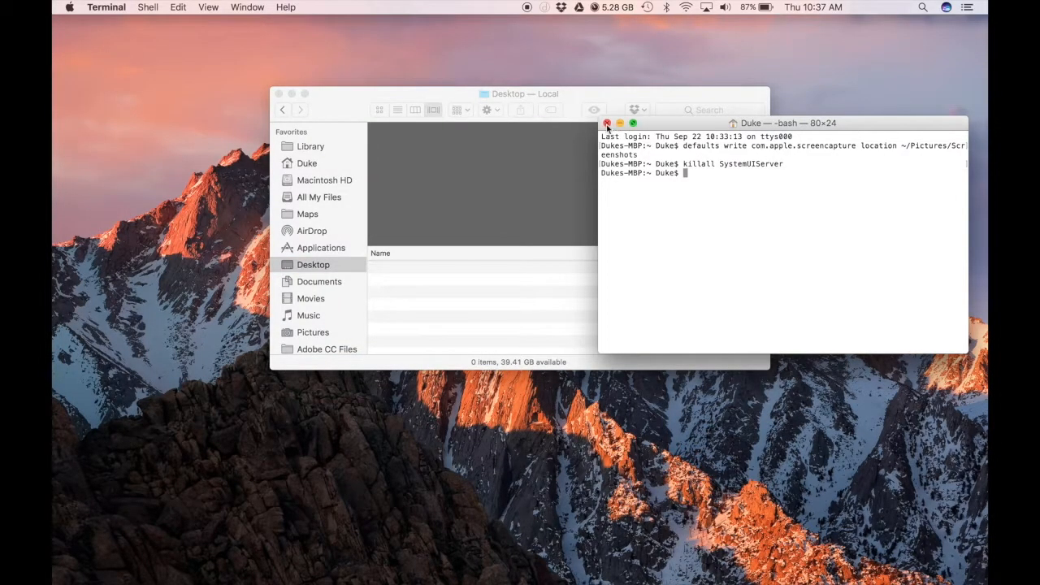
- Close Terminal and return to Pictures to view both screenshots in Screenshots
left_click(606, 123)
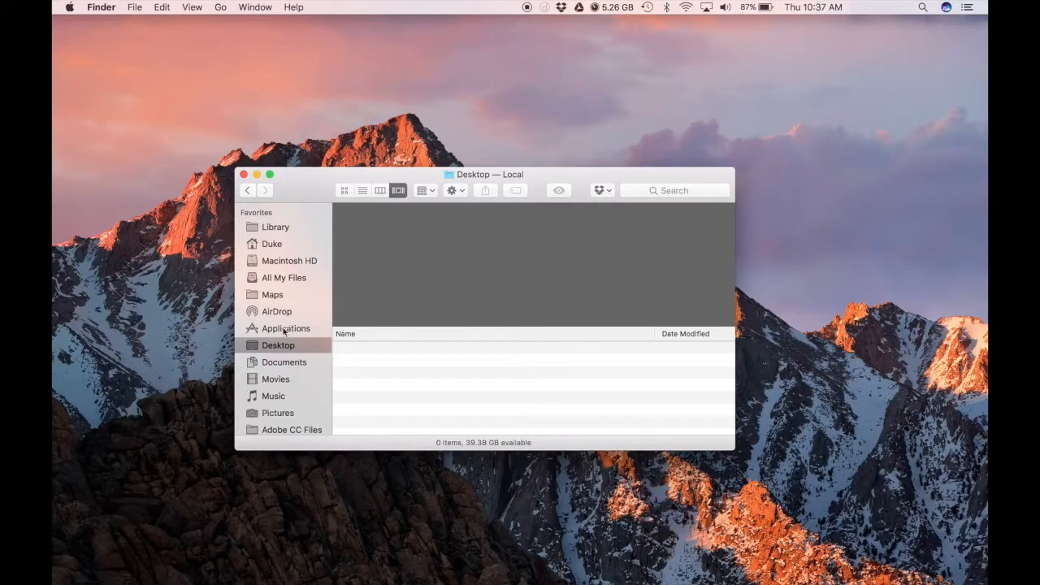
left_click(291, 429)
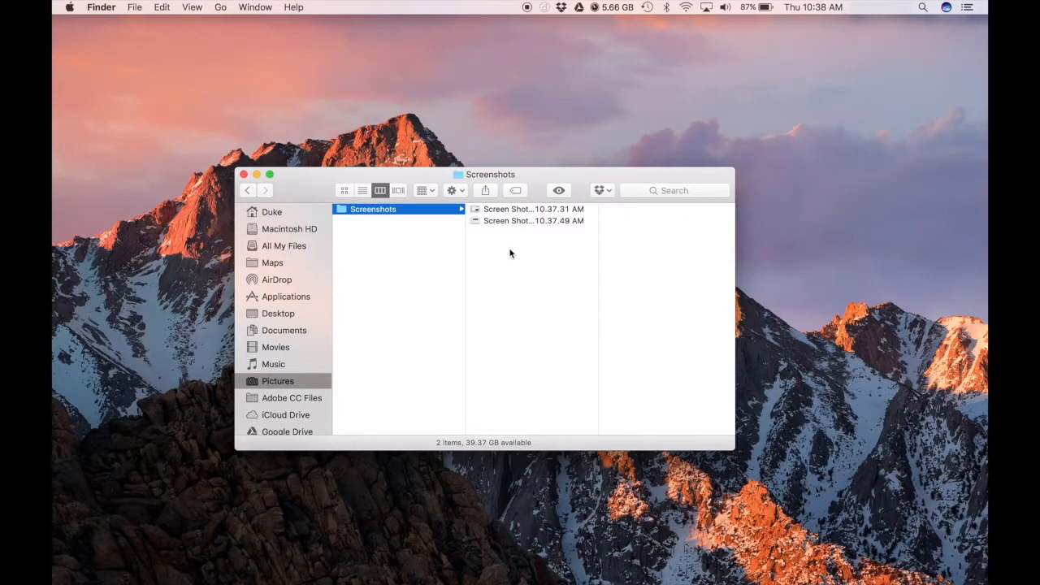
mouse_move(456, 566)
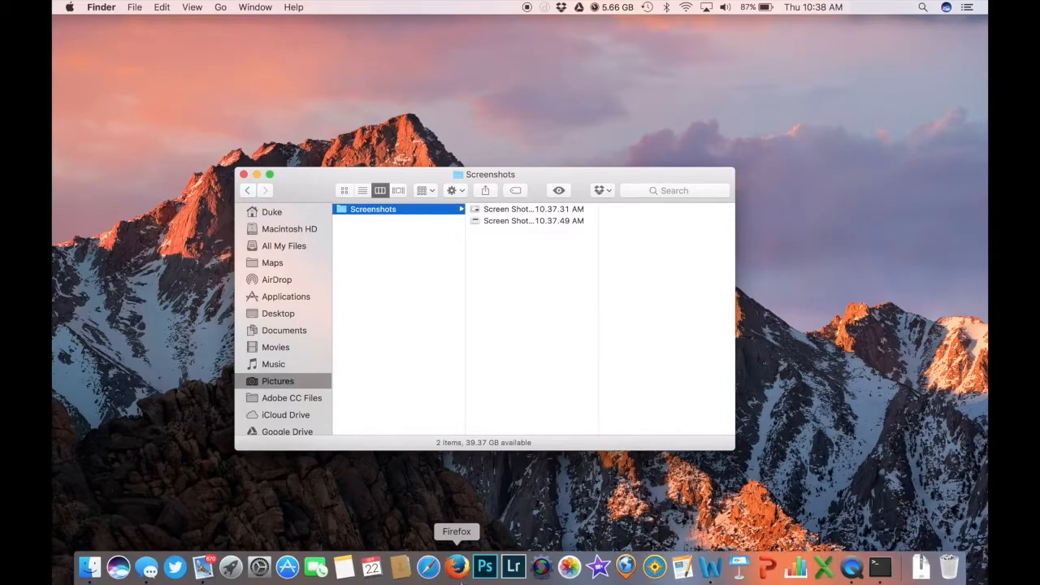